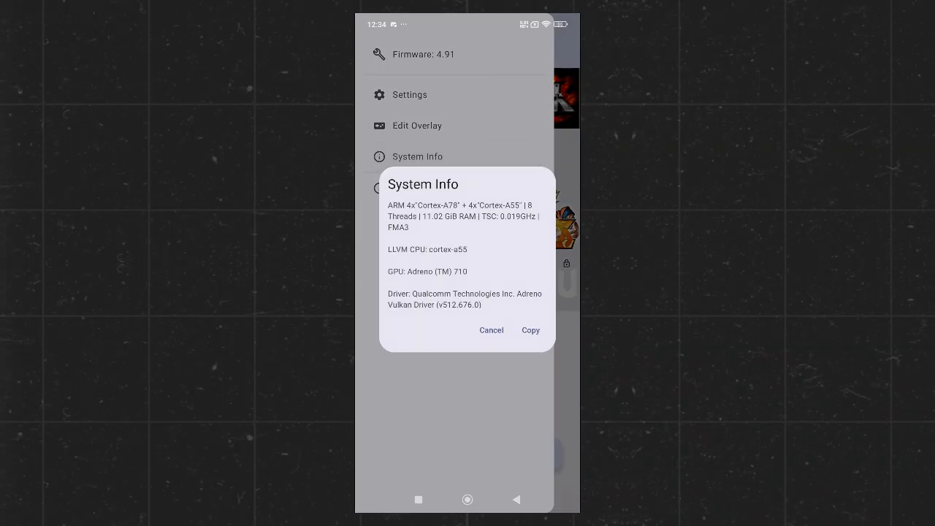
- Check the version details in About, then adjust the R1 button's scale in Edit Overlay
{"action": "left_click", "coordinate": [491, 330]}
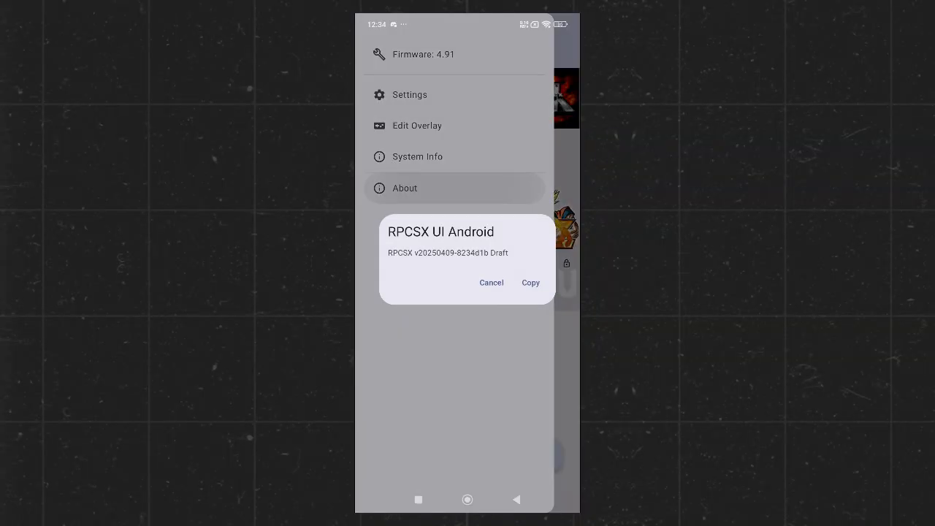
{"action": "left_click", "coordinate": [492, 283]}
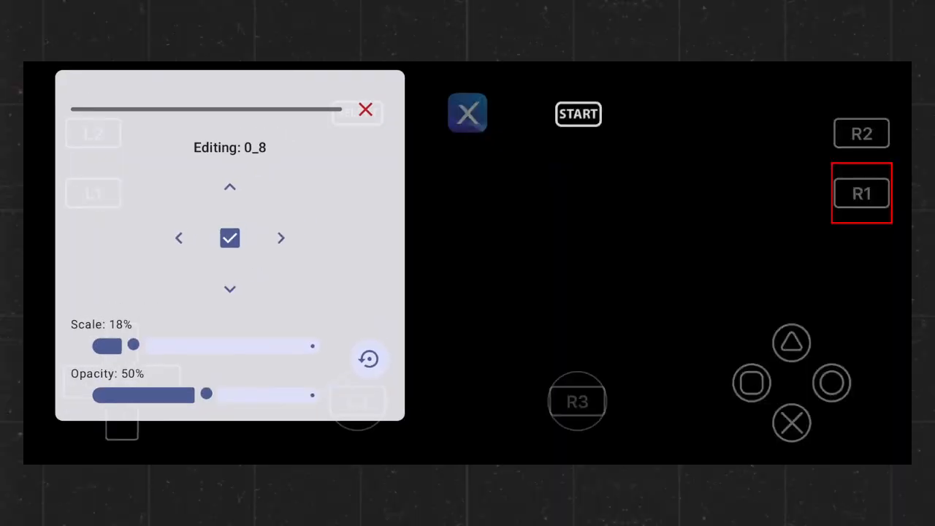
{"action": "left_click_drag", "start_coordinate": [207, 394], "coordinate": [320, 395]}
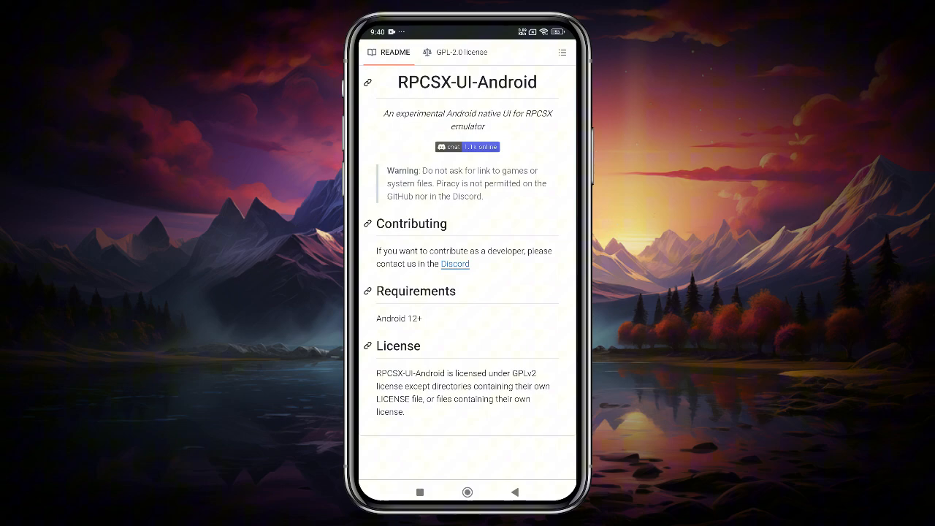
- Download rpcsx-release.apk from the v20250409 release and dismiss the package conflict error
{"action": "scroll", "scroll_direction": "down", "scroll_amount": 3}
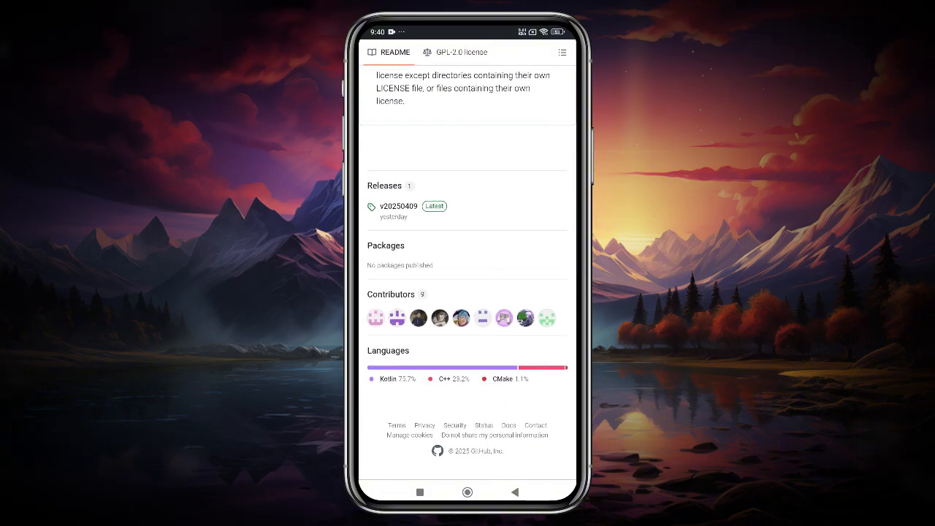
{"action": "left_click", "coordinate": [398, 206]}
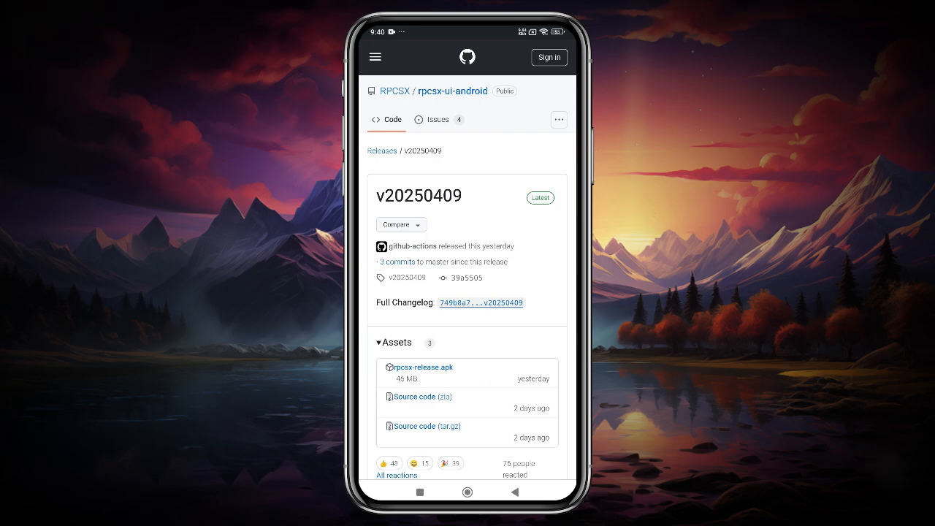
{"action": "left_click", "coordinate": [422, 366]}
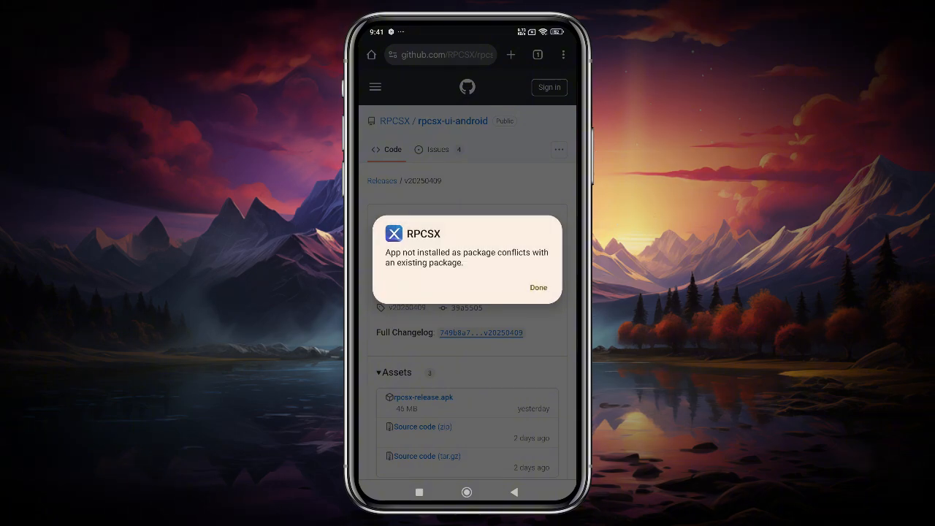
{"action": "left_click", "coordinate": [539, 287]}
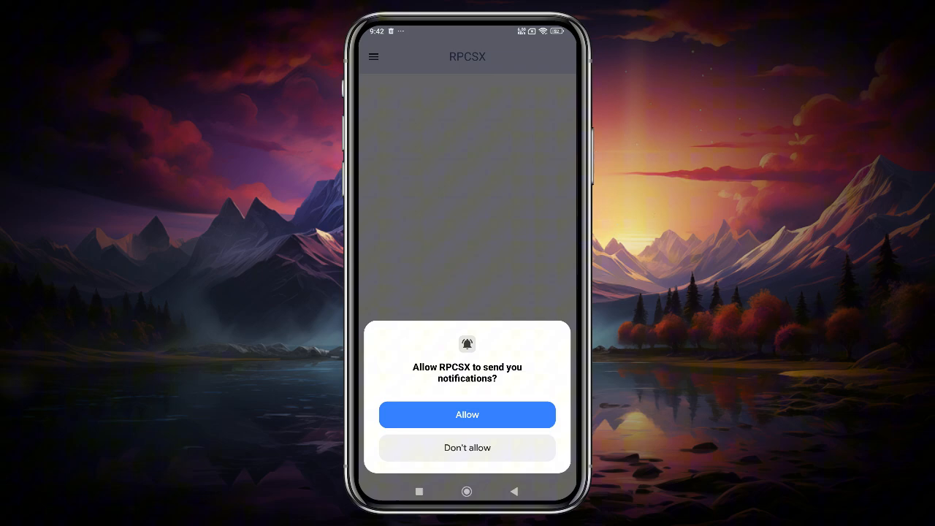
- Answer the notification permission prompt so the library loads with one item tile
{"action": "left_click", "coordinate": [467, 414]}
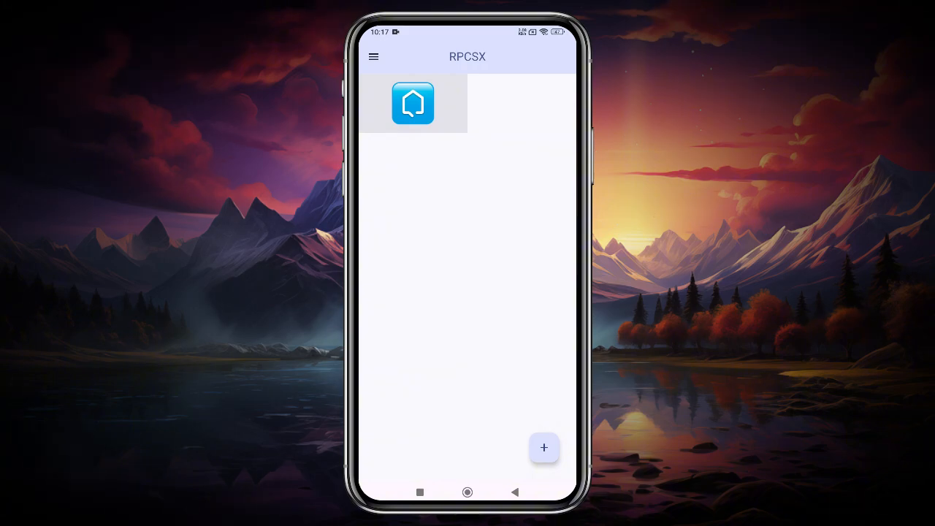
- Install firmware 4.91 from a file via the + button and open the side menu
{"action": "left_click", "coordinate": [545, 448]}
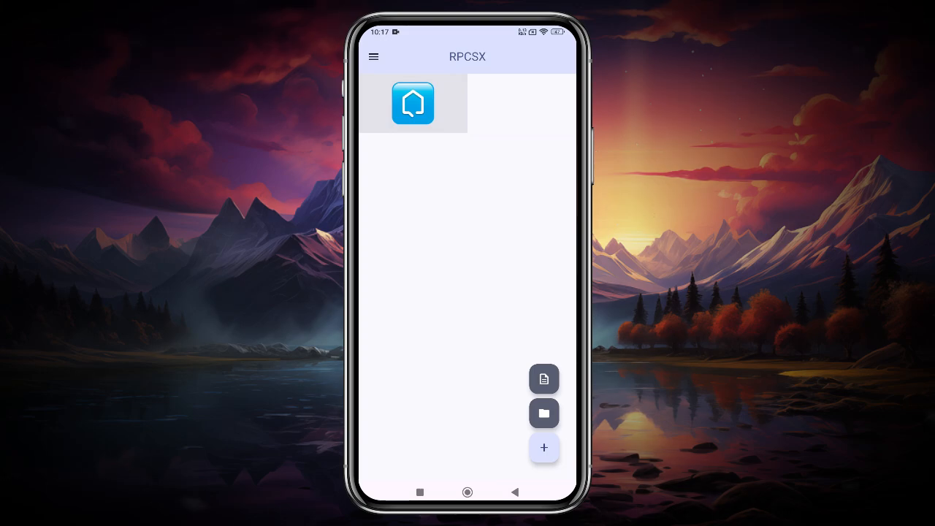
{"action": "left_click", "coordinate": [373, 57]}
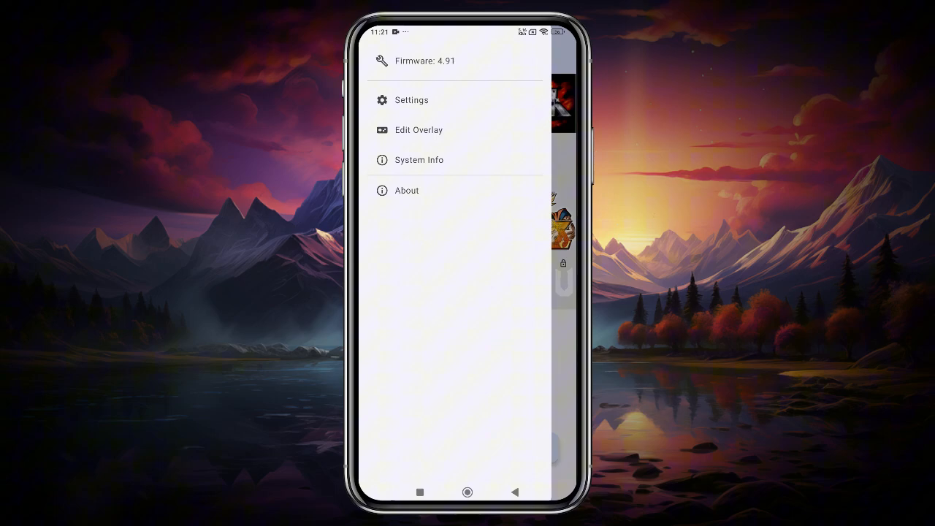
- Set PPU Threads to 8 in the Advanced Settings Core category
{"action": "left_click", "coordinate": [412, 100]}
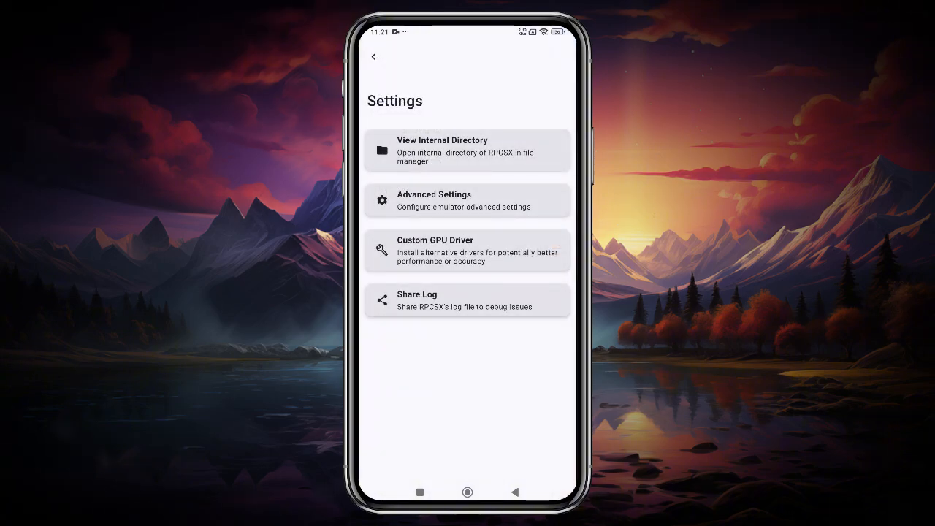
{"action": "left_click", "coordinate": [468, 200]}
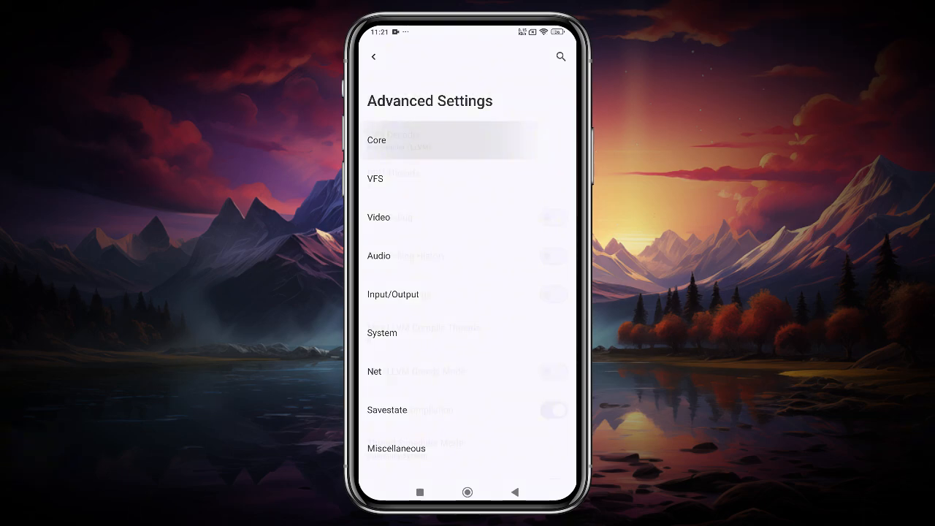
{"action": "left_click", "coordinate": [394, 135]}
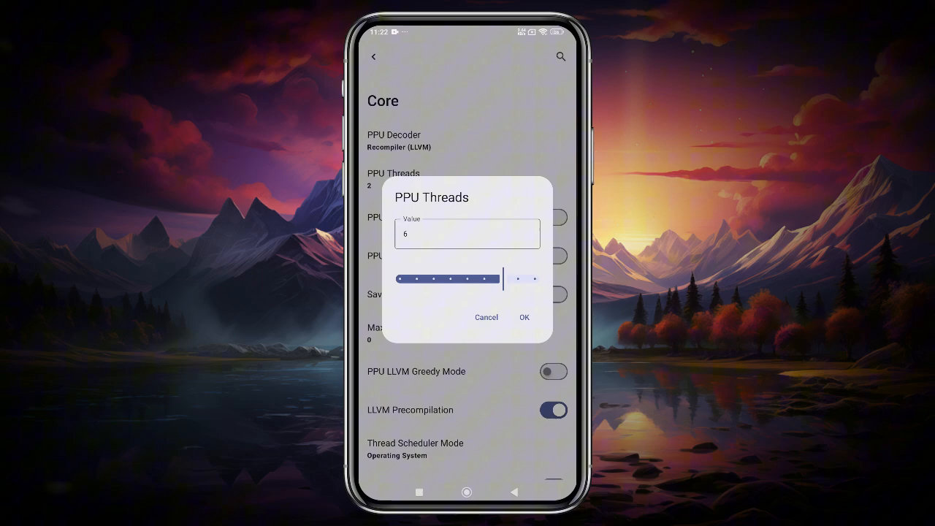
{"action": "left_click", "coordinate": [524, 317]}
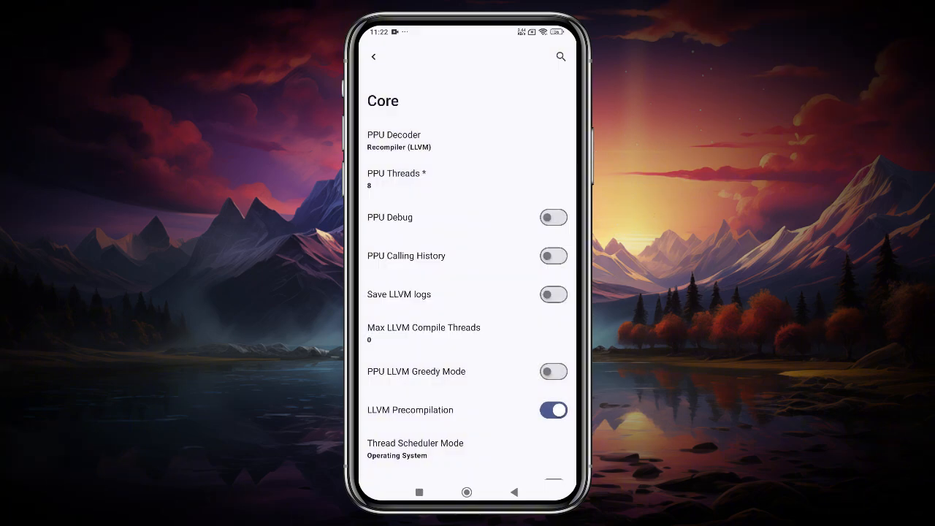
- Scroll through the Core settings and move on to the Video page showing Vulkan
{"action": "scroll", "scroll_direction": "down", "scroll_amount": 3}
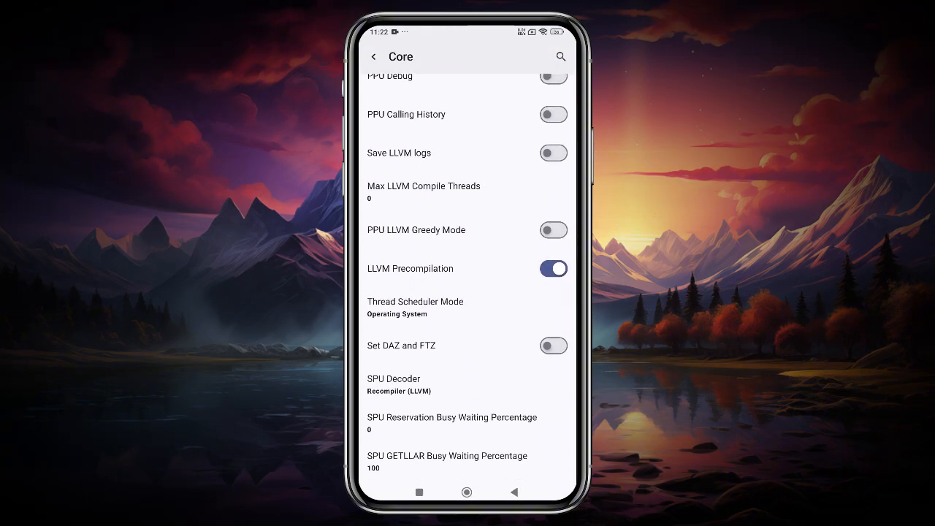
{"action": "scroll", "scroll_direction": "down", "scroll_amount": 3}
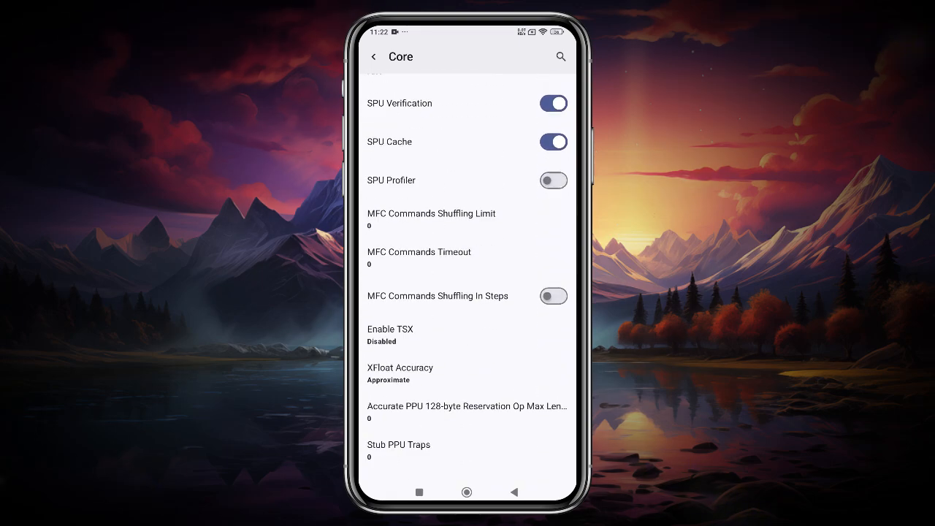
{"action": "scroll", "scroll_direction": "down", "scroll_amount": 3}
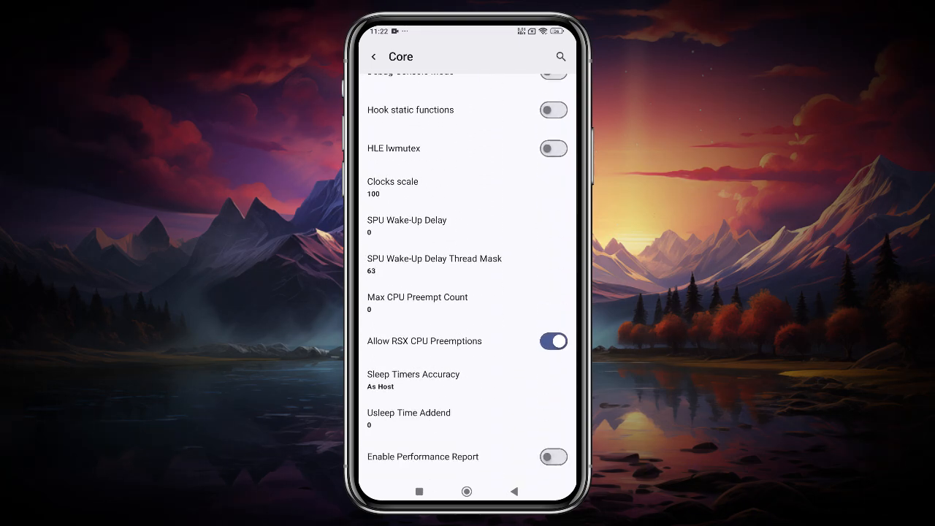
{"action": "left_click", "coordinate": [373, 57]}
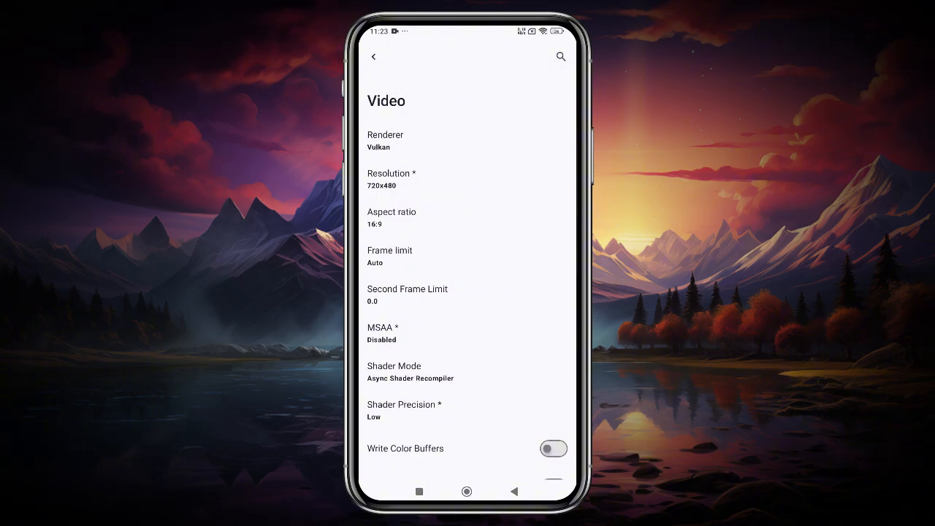
- Keep 720x480 resolution, enable Frame Skip, glance at Audio, and return to Advanced Settings
{"action": "left_click", "coordinate": [385, 140]}
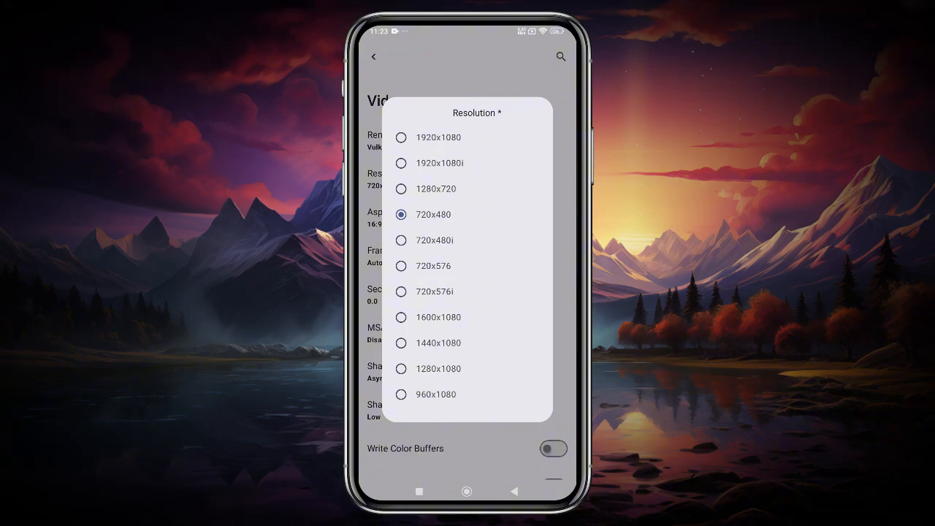
{"action": "left_click", "coordinate": [434, 214]}
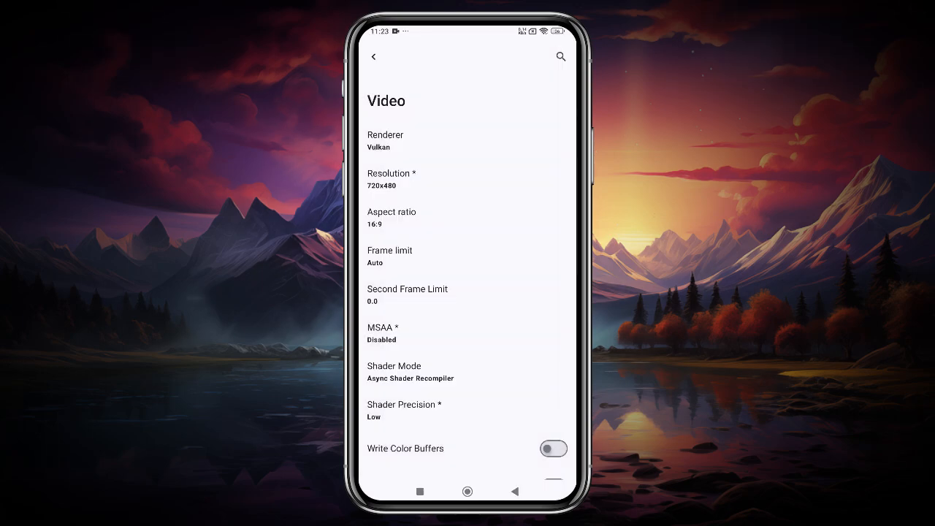
{"action": "scroll", "scroll_direction": "down", "scroll_amount": 3}
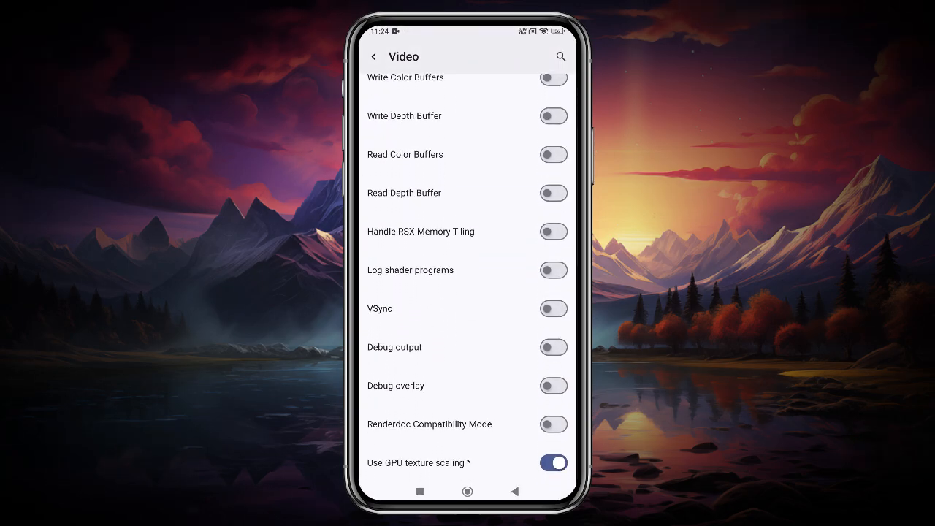
{"action": "left_click", "coordinate": [553, 308]}
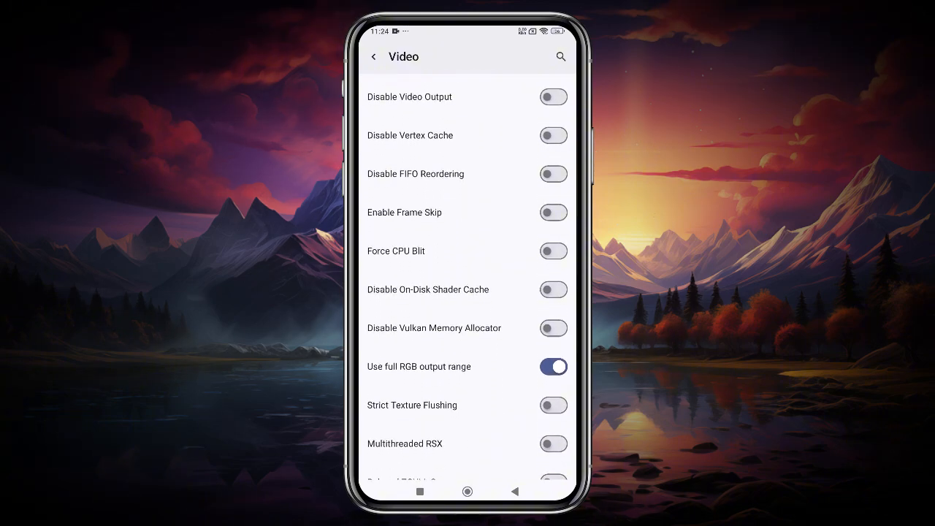
{"action": "left_click", "coordinate": [553, 213]}
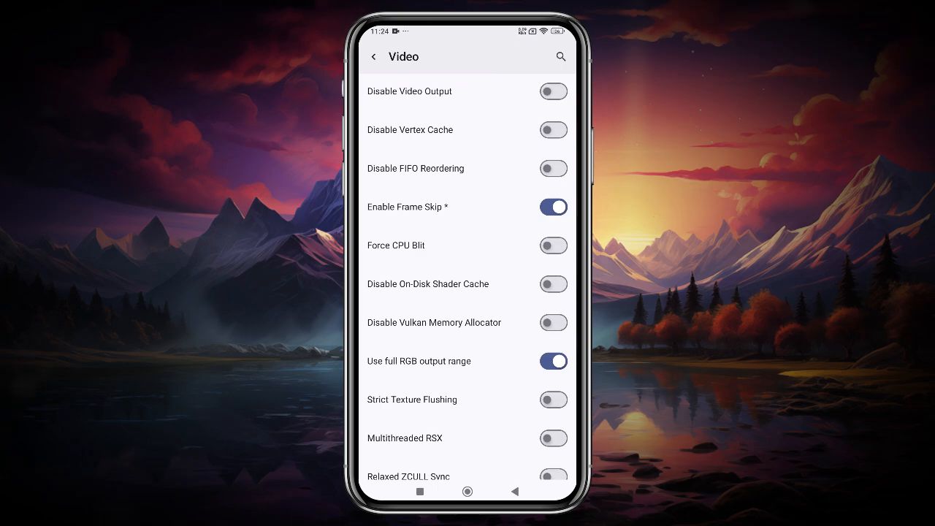
{"action": "left_click", "coordinate": [373, 56]}
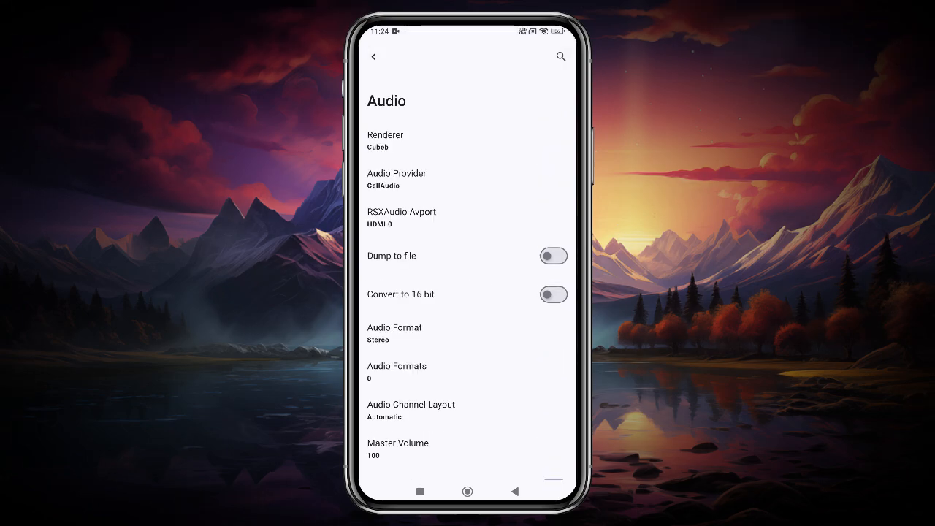
{"action": "left_click", "coordinate": [373, 56]}
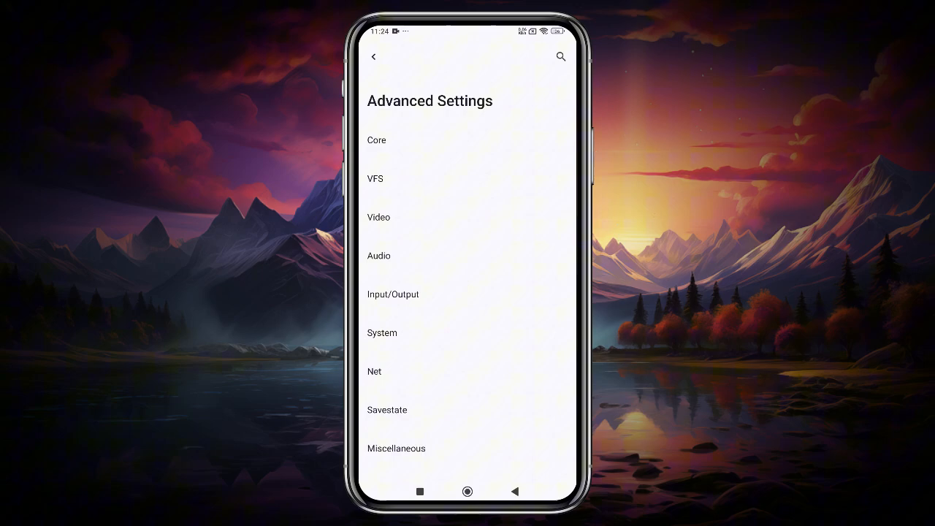
- Browse the Input/Output, Net and Savestate settings, then open the Custom GPU Driver list
{"action": "left_click", "coordinate": [393, 294]}
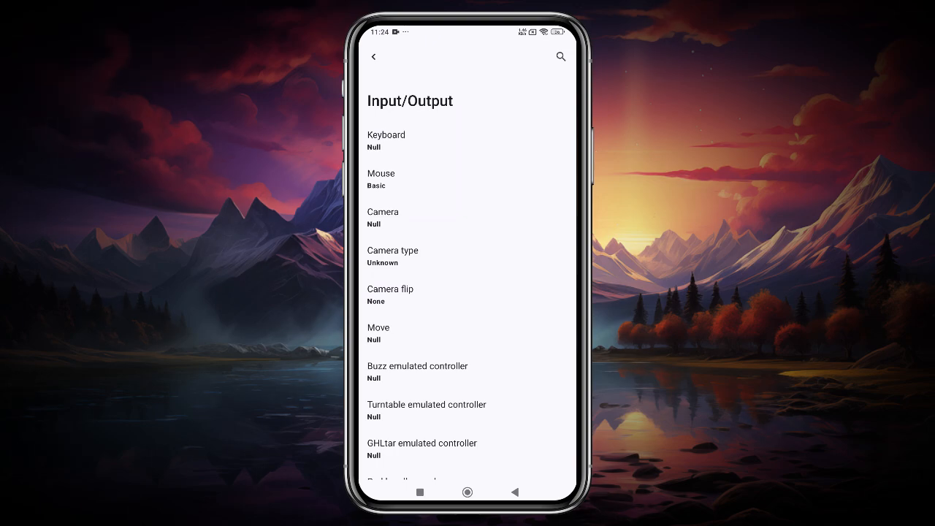
{"action": "left_click", "coordinate": [373, 57]}
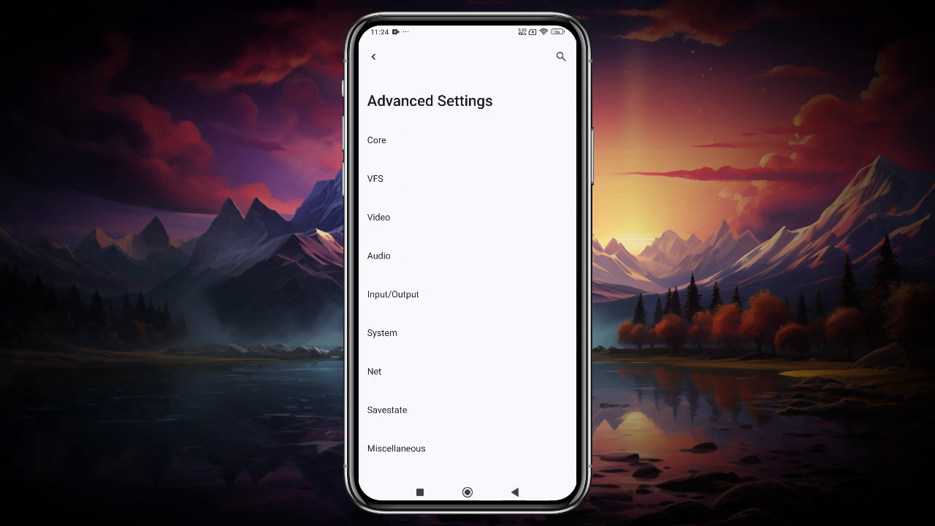
{"action": "left_click", "coordinate": [374, 371]}
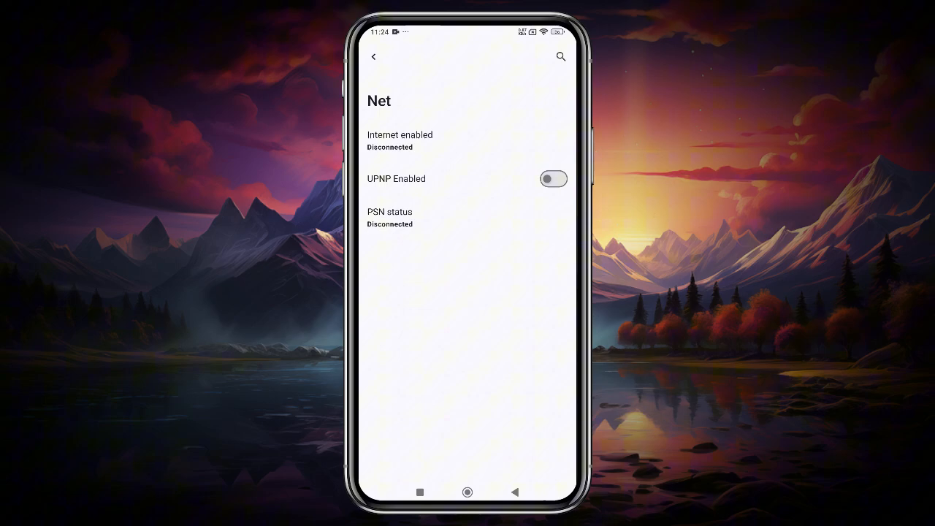
{"action": "left_click", "coordinate": [373, 56]}
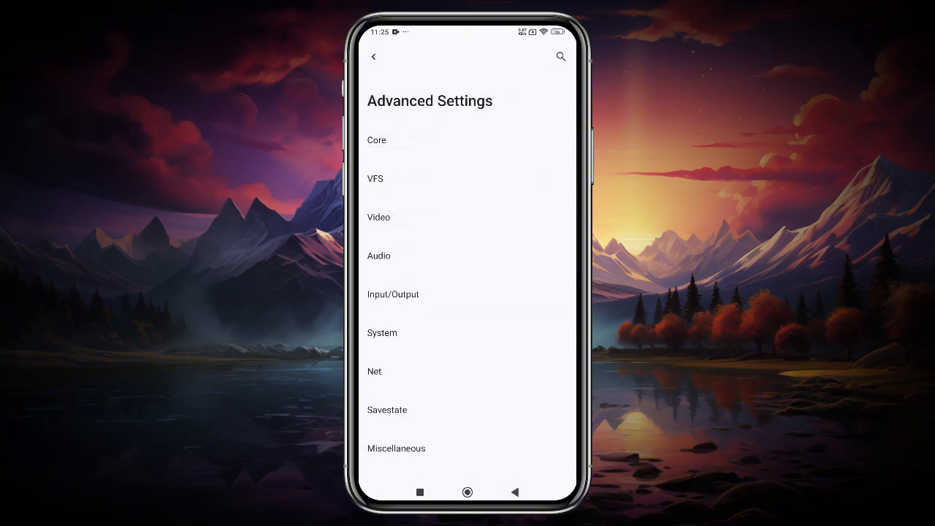
{"action": "left_click", "coordinate": [387, 409]}
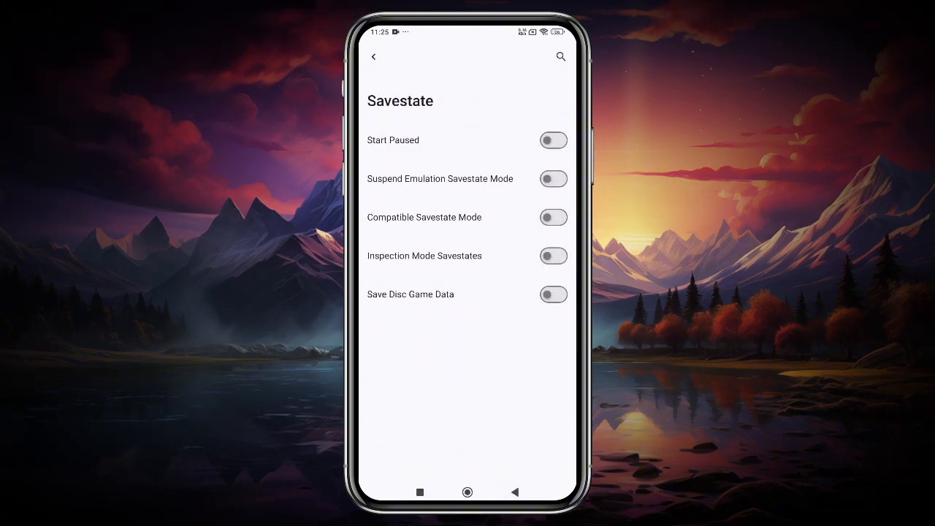
{"action": "left_click", "coordinate": [373, 57]}
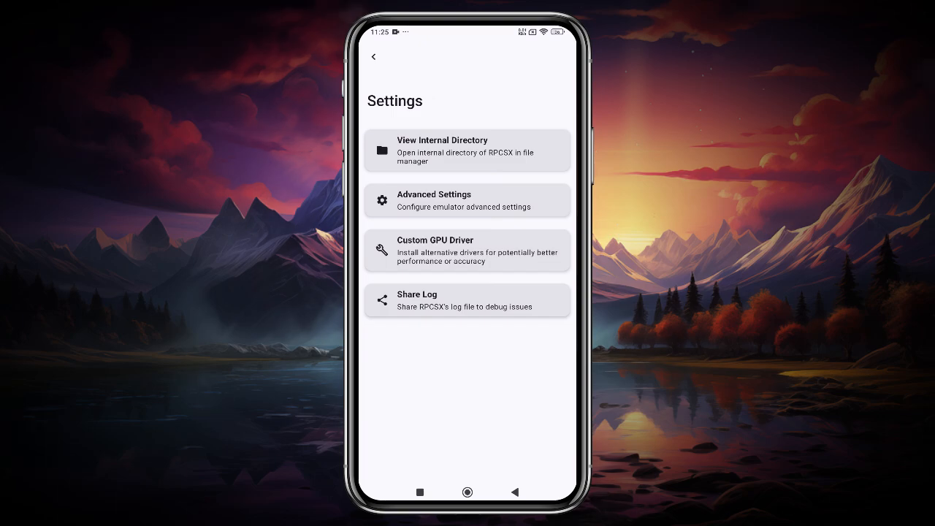
{"action": "left_click", "coordinate": [468, 250]}
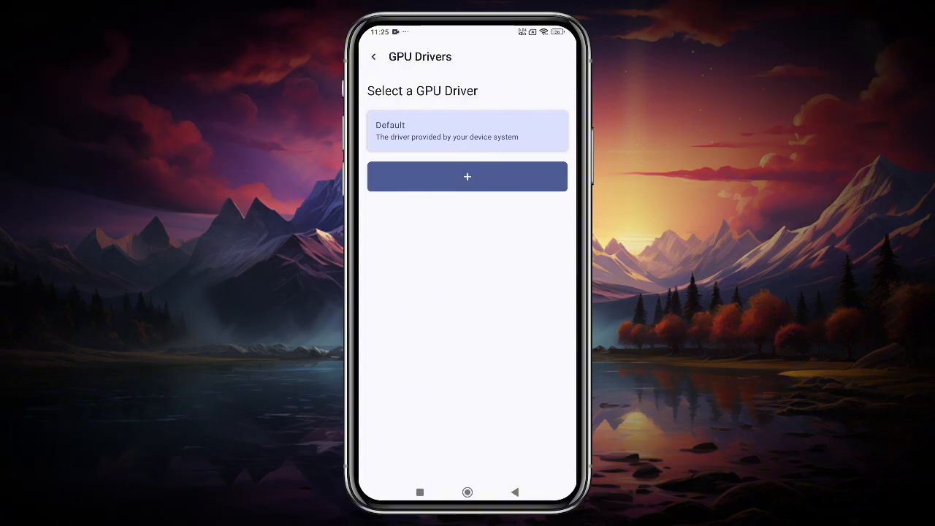
- Install the Qualcomm v676.42 Adreno driver from a file and select it as active
{"action": "left_click", "coordinate": [467, 176]}
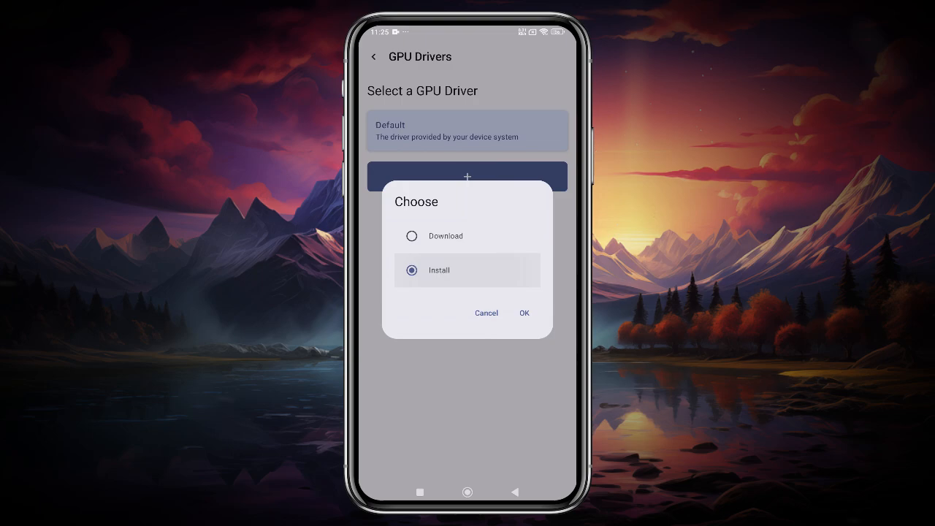
{"action": "left_click", "coordinate": [524, 313]}
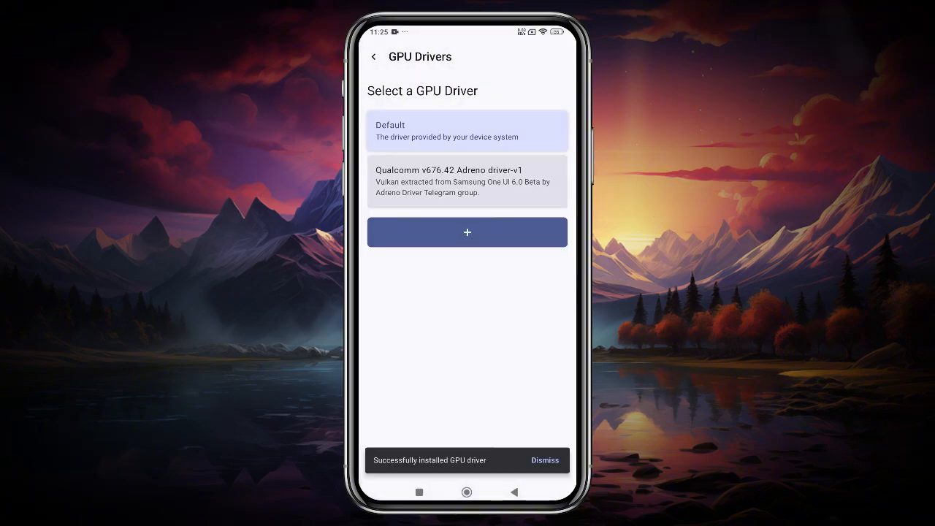
{"action": "left_click", "coordinate": [467, 181]}
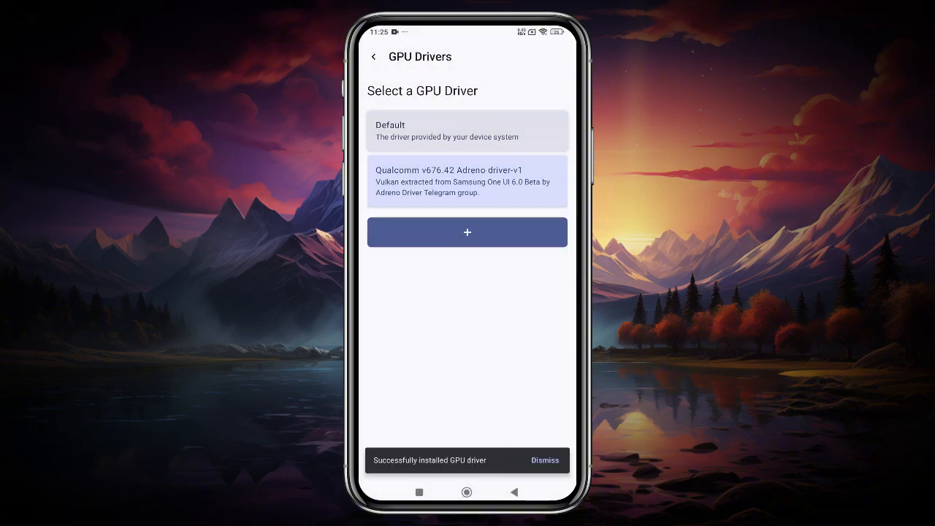